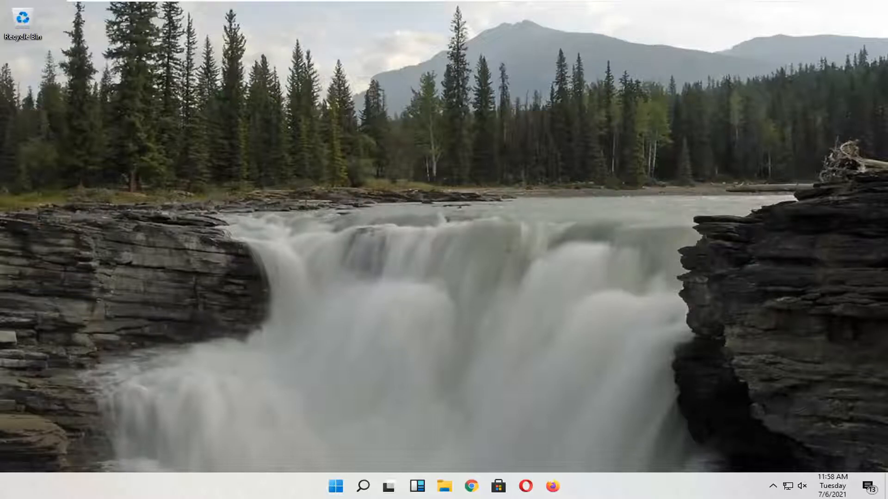
{"action": "mouse_move", "coordinate": [531, 449]}
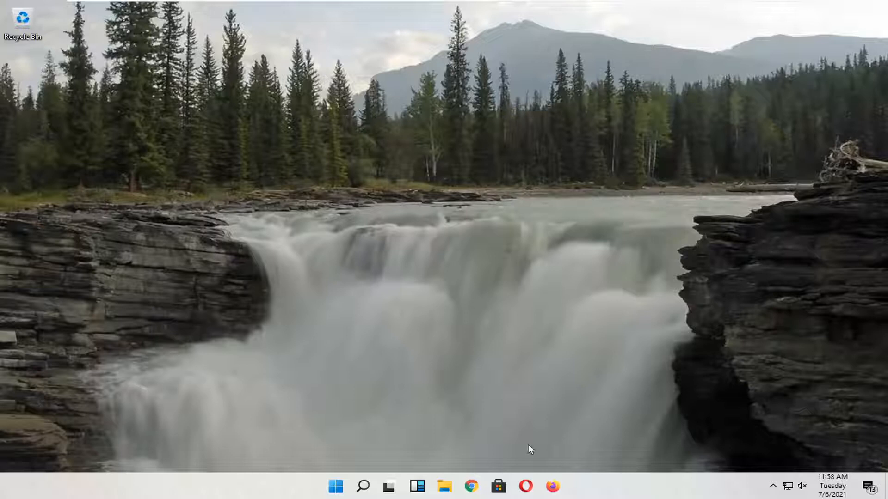
{"action": "mouse_move", "coordinate": [491, 452]}
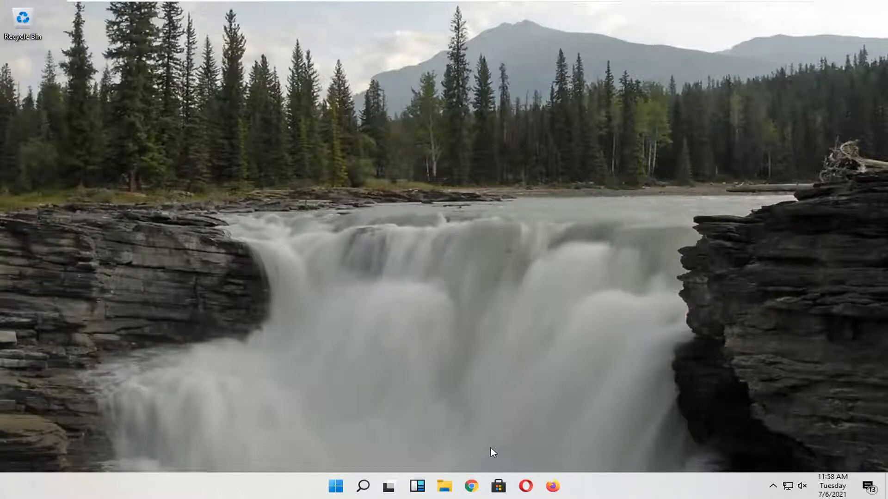
{"action": "mouse_move", "coordinate": [470, 485]}
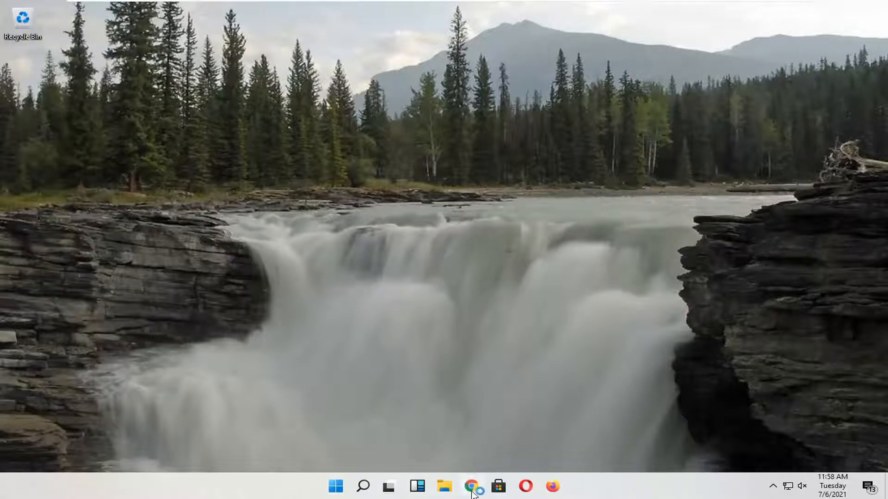
- Launch Chrome and navigate to minecraft.net
{"action": "left_click", "coordinate": [471, 486]}
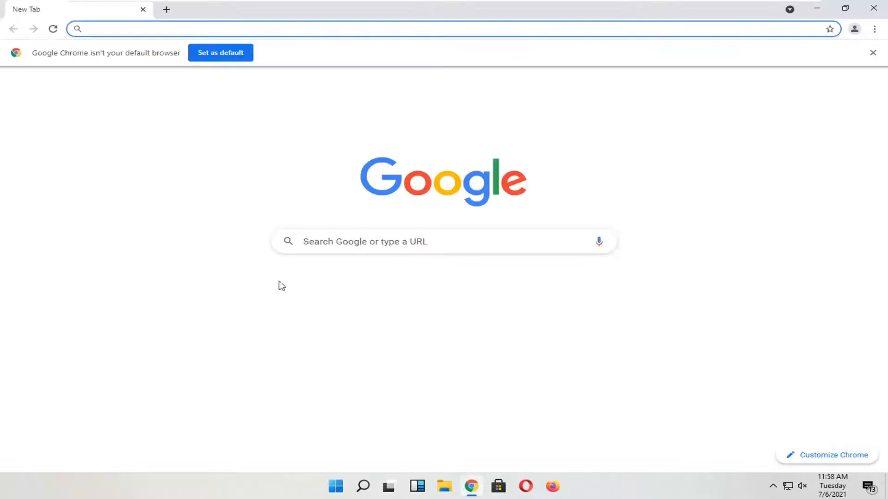
{"action": "left_click", "coordinate": [872, 52]}
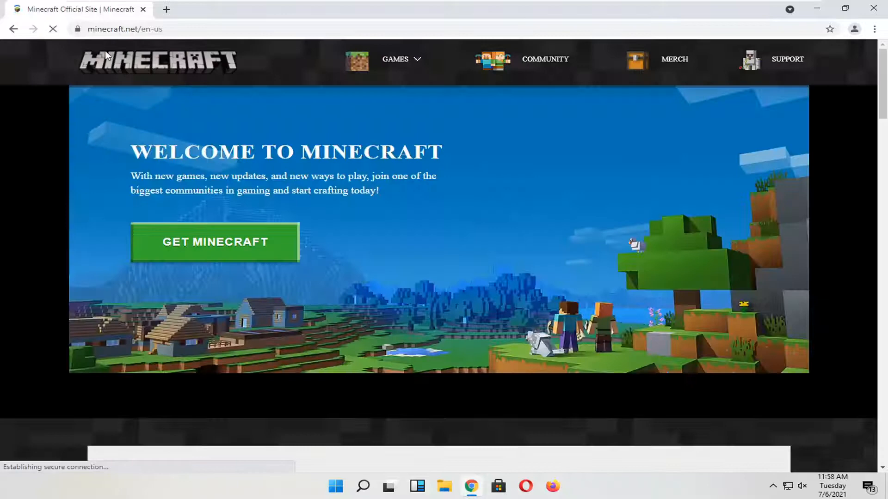
- From the Games menu, choose the original Minecraft game tile
{"action": "left_click", "coordinate": [395, 59]}
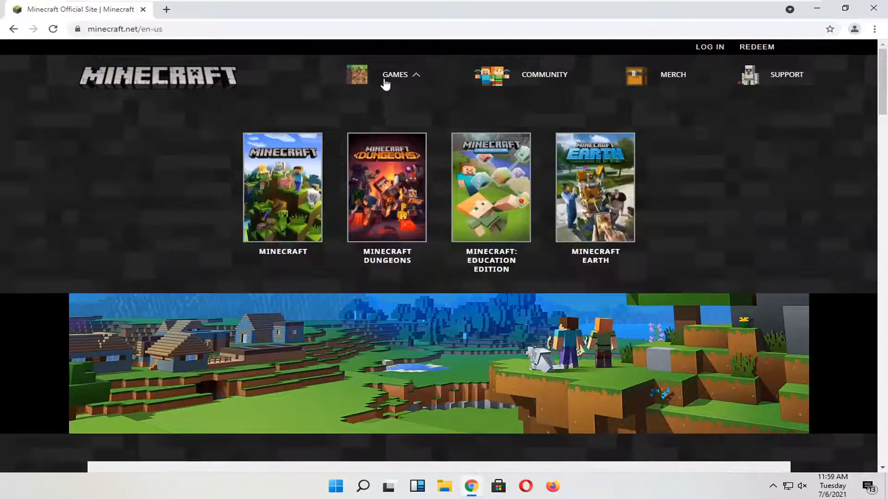
{"action": "scroll", "scroll_direction": "down", "scroll_amount": 3}
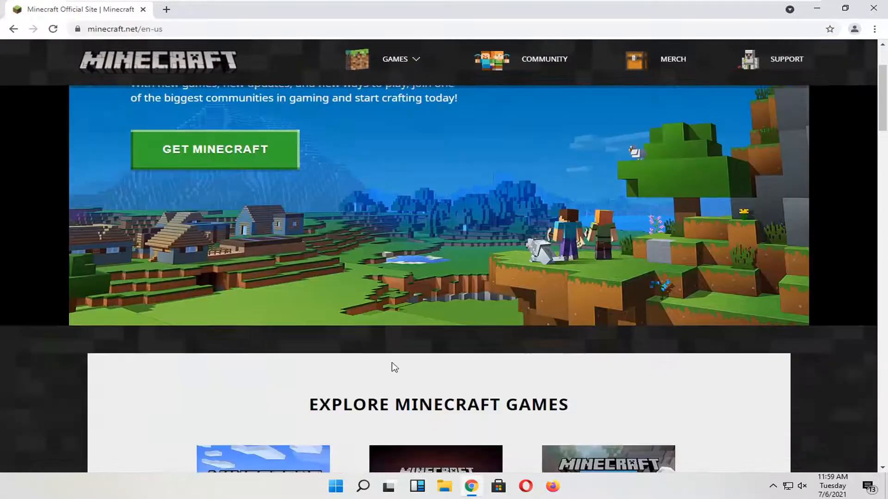
{"action": "scroll", "scroll_direction": "up", "scroll_amount": 3}
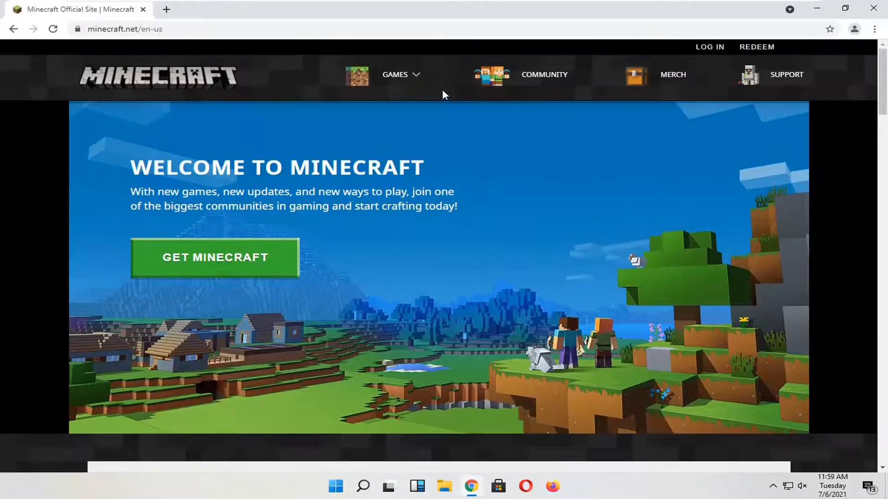
{"action": "left_click", "coordinate": [401, 74]}
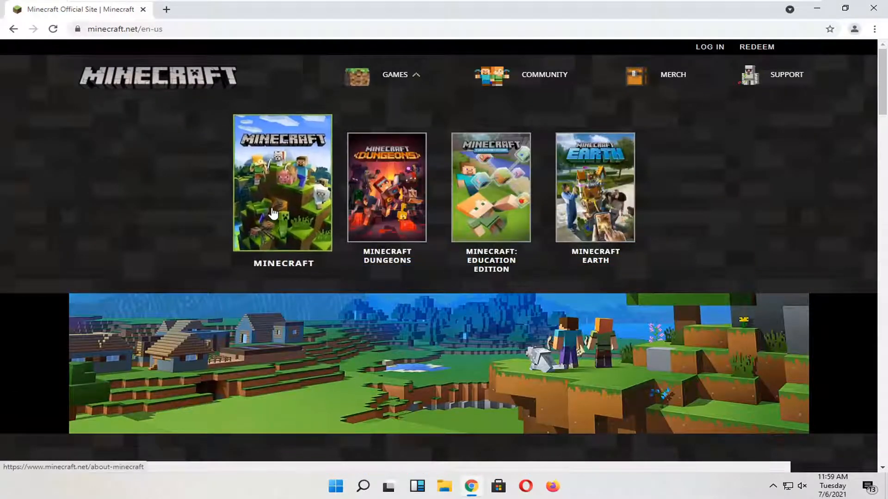
{"action": "left_click", "coordinate": [283, 182]}
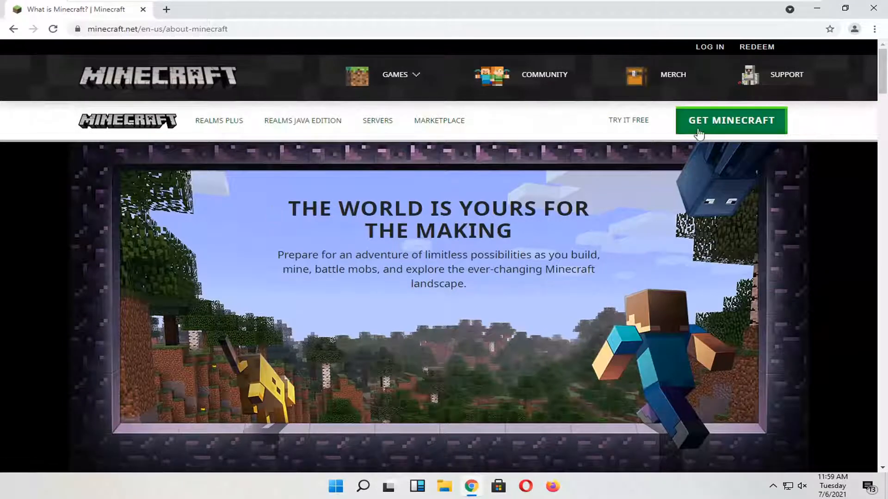
{"action": "mouse_move", "coordinate": [696, 122]}
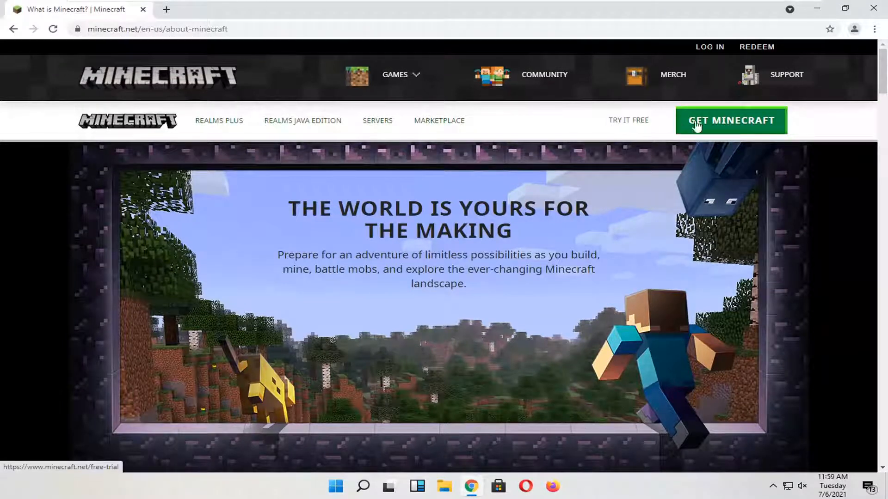
{"action": "mouse_move", "coordinate": [659, 126]}
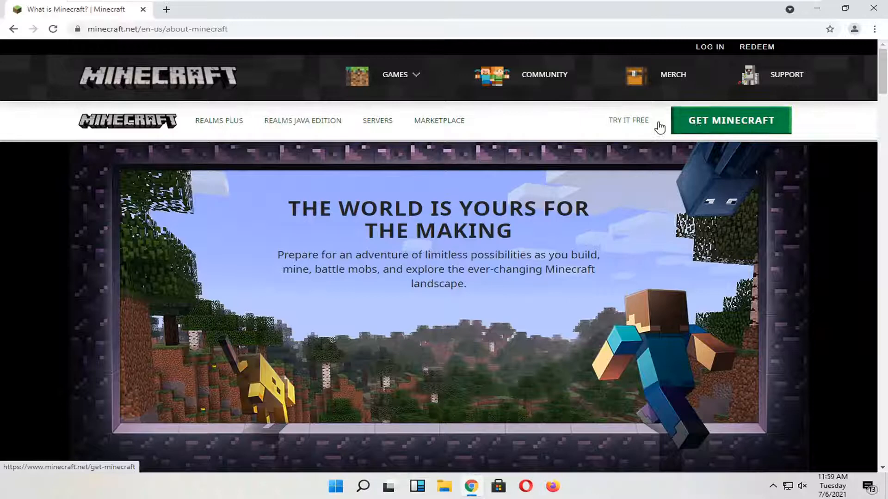
{"action": "left_click", "coordinate": [730, 120]}
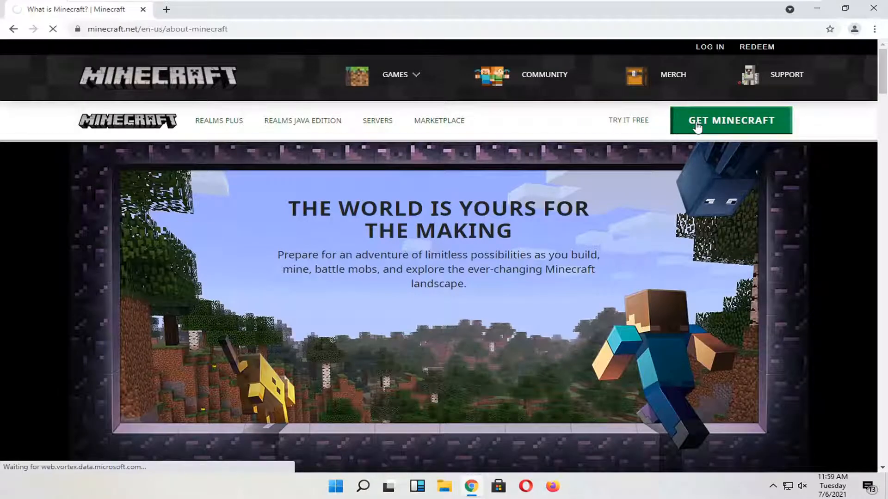
{"action": "left_click", "coordinate": [729, 120]}
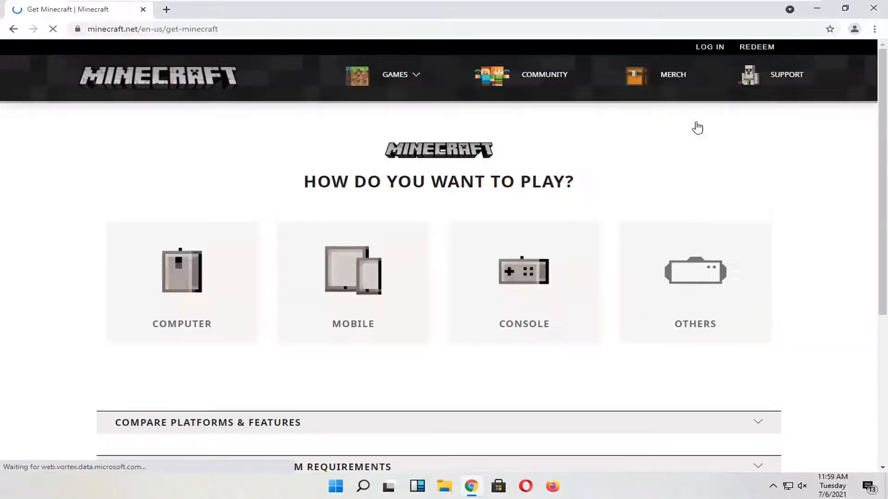
{"action": "scroll", "scroll_direction": "down", "scroll_amount": 3}
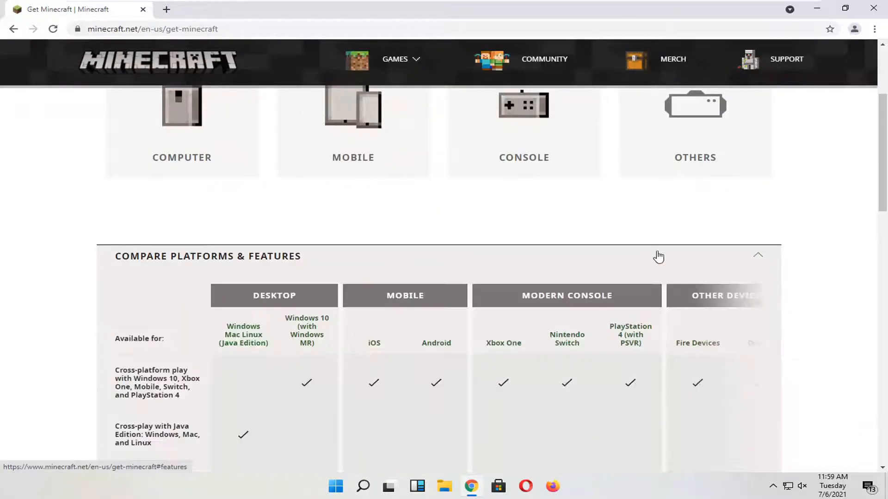
{"action": "scroll", "scroll_direction": "down", "scroll_amount": 3}
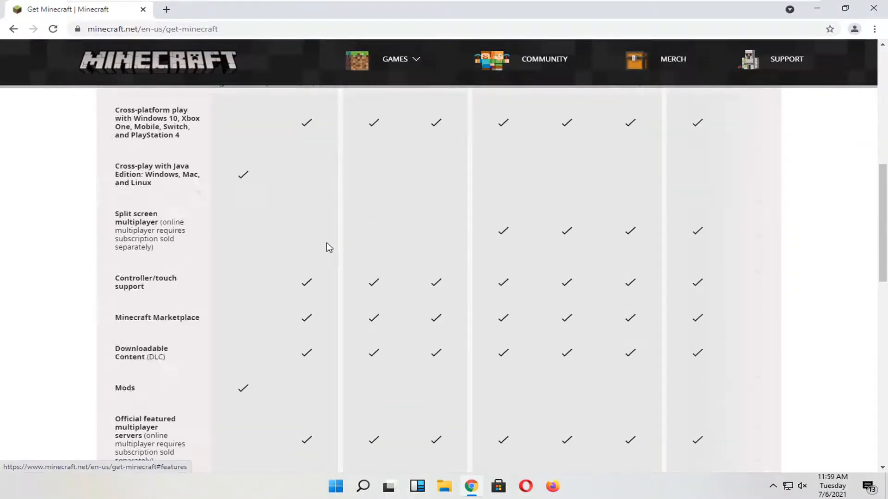
{"action": "scroll", "scroll_direction": "up", "scroll_amount": 3}
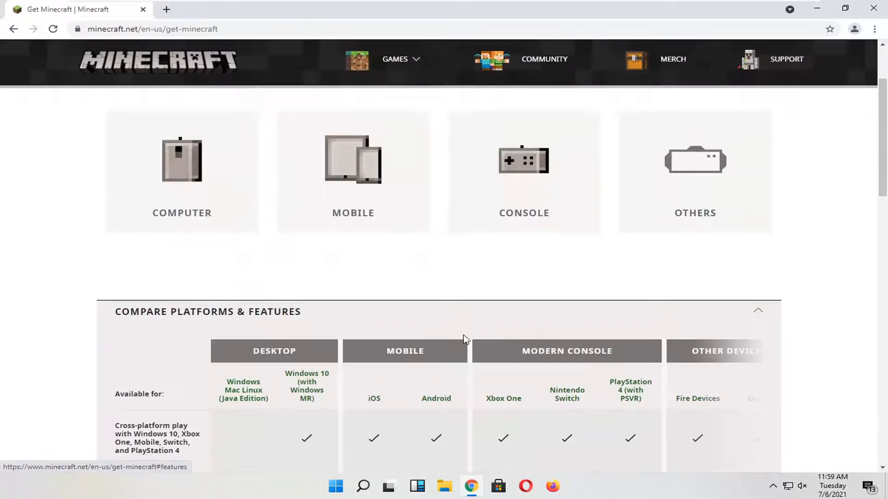
{"action": "mouse_move", "coordinate": [459, 221]}
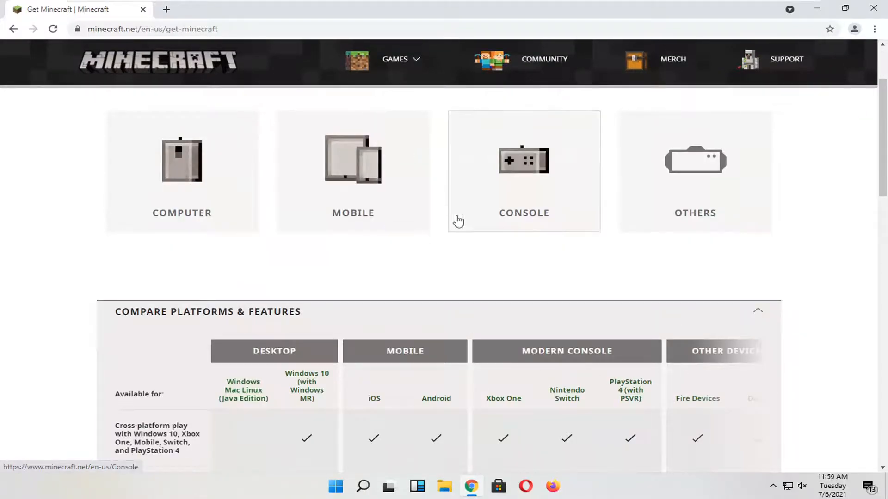
{"action": "left_click", "coordinate": [14, 28]}
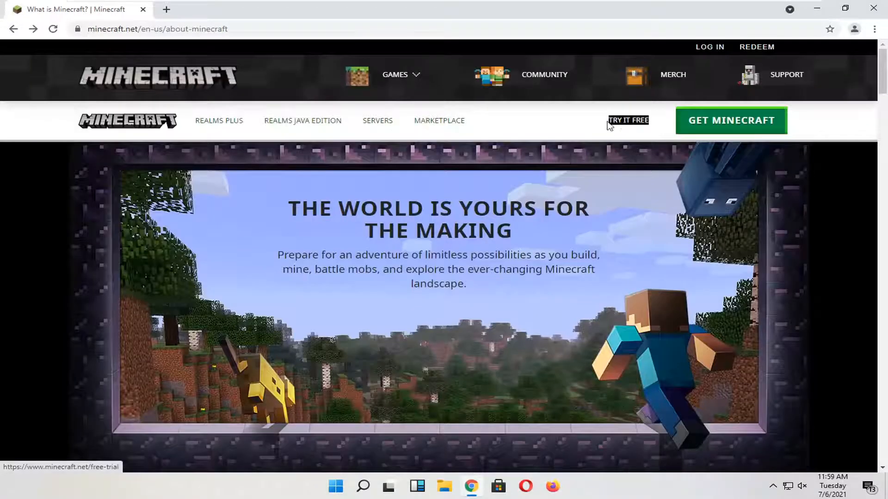
- Go to Try It Free and scroll to the Java Edition for Windows download
{"action": "left_click", "coordinate": [627, 120]}
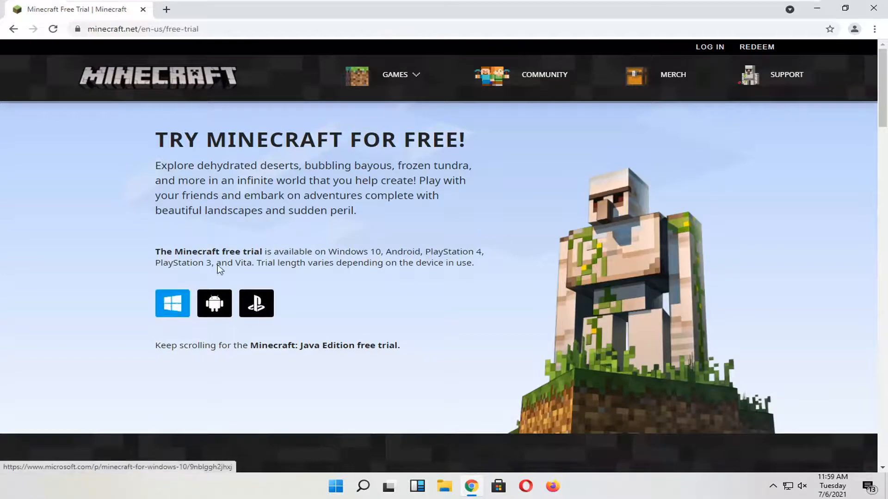
{"action": "mouse_move", "coordinate": [189, 289]}
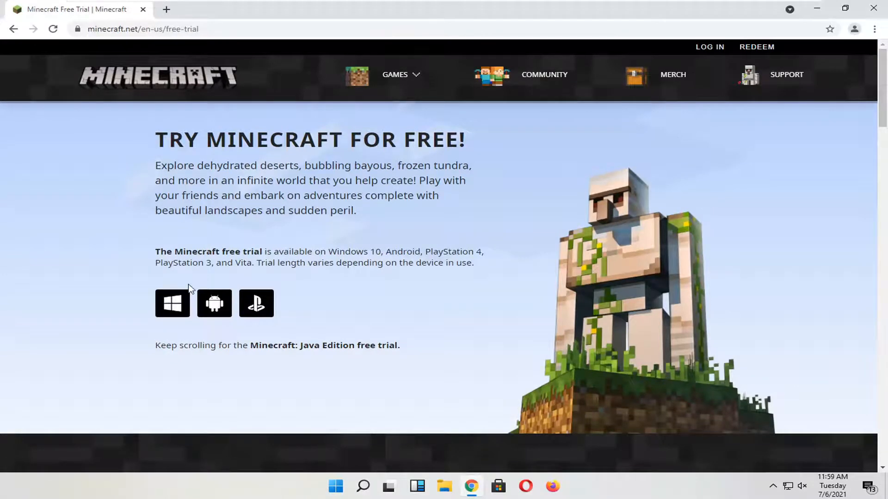
{"action": "scroll", "scroll_direction": "down", "scroll_amount": 3}
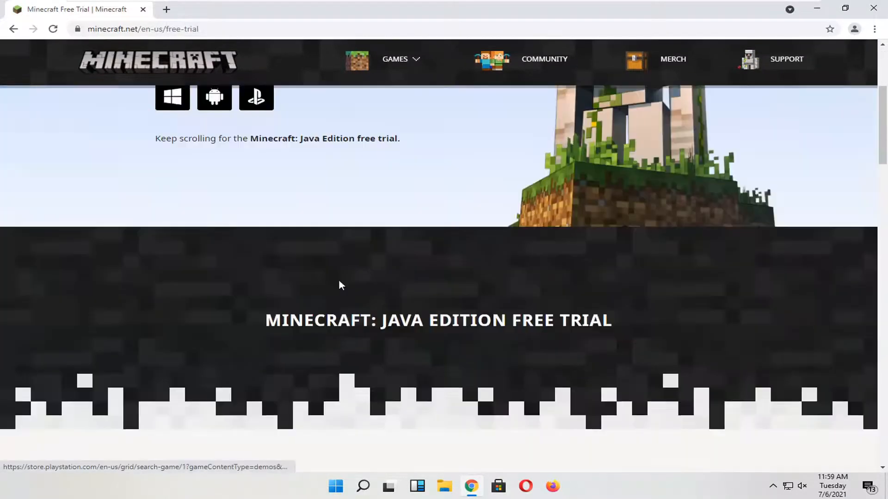
{"action": "scroll", "scroll_direction": "down", "scroll_amount": 3}
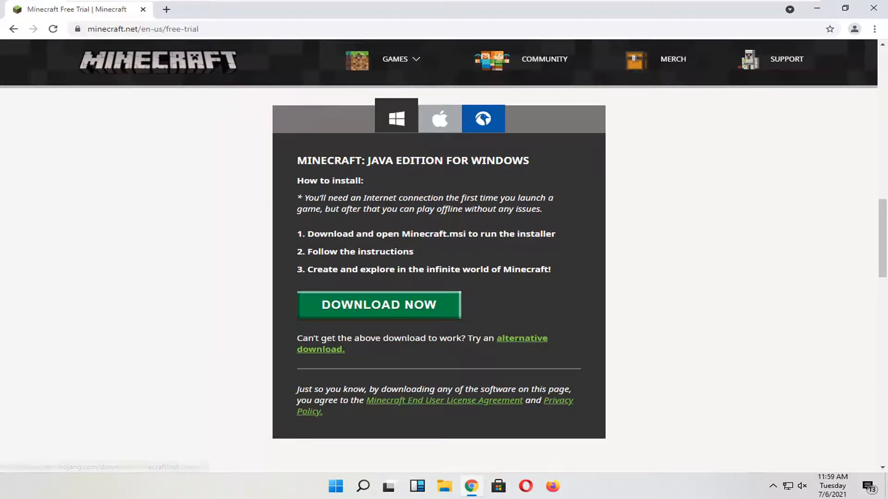
{"action": "mouse_move", "coordinate": [342, 264]}
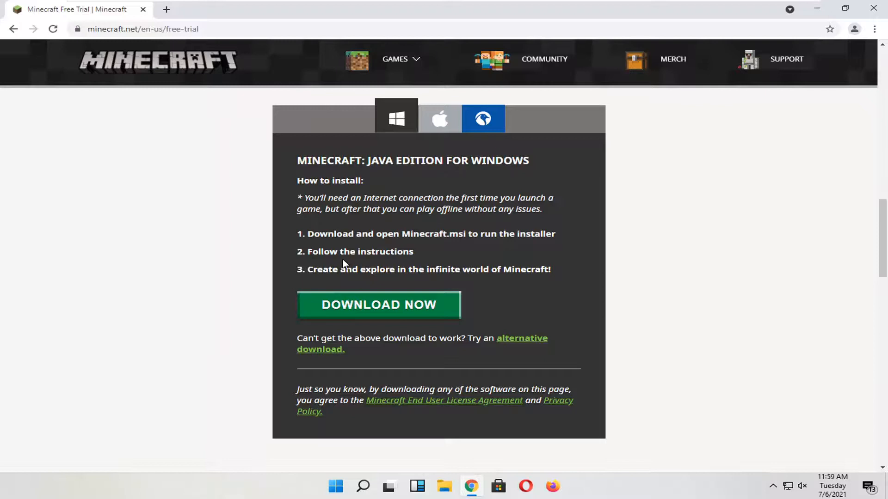
{"action": "mouse_move", "coordinate": [369, 337]}
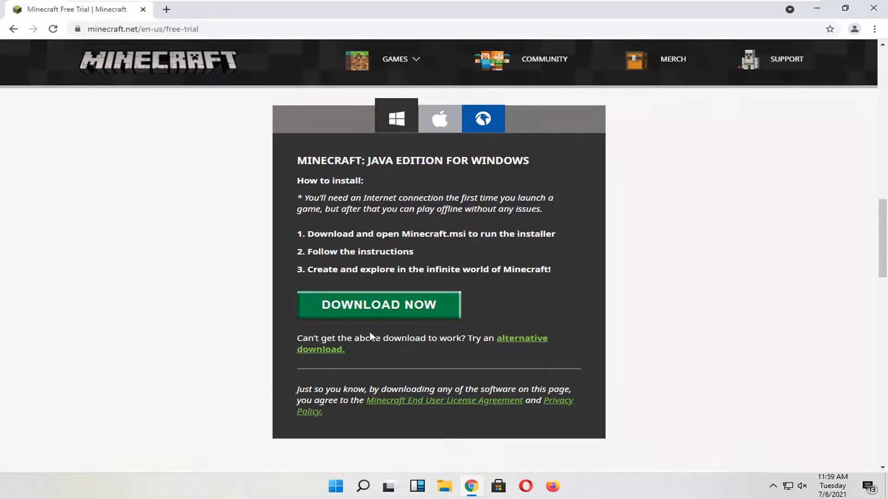
{"action": "mouse_move", "coordinate": [240, 325]}
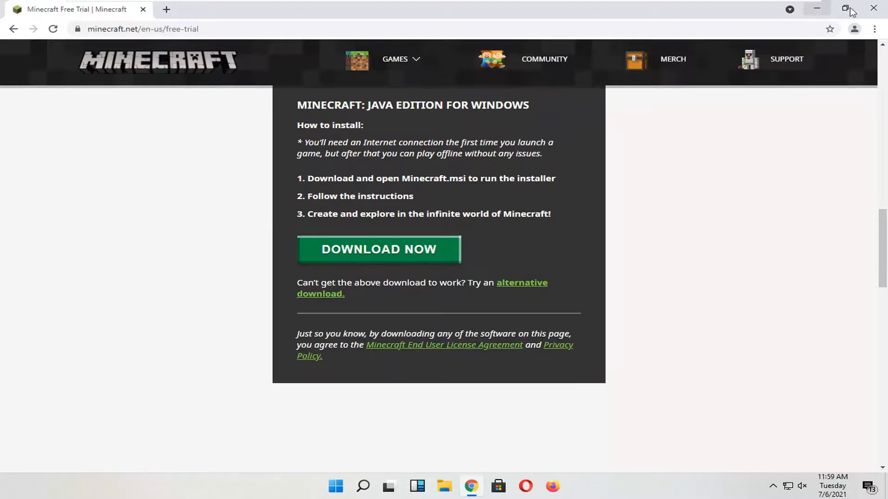
{"action": "scroll", "scroll_direction": "up", "scroll_amount": 3}
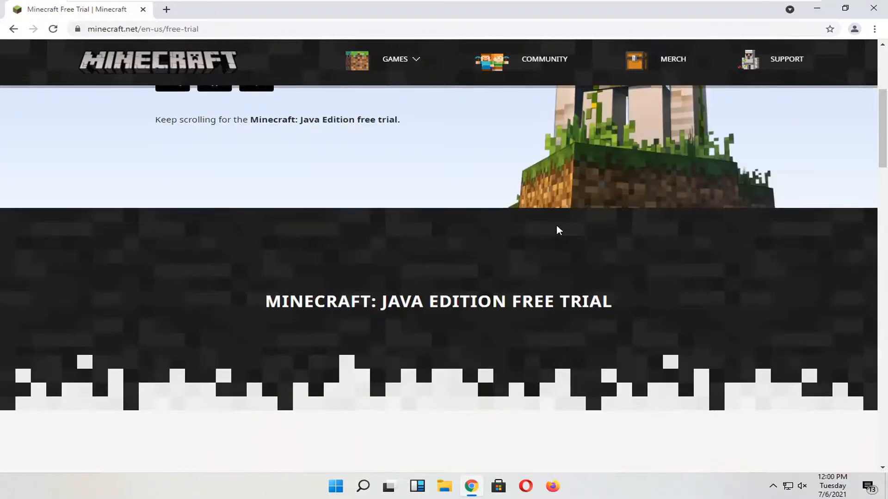
{"action": "scroll", "scroll_direction": "down", "scroll_amount": 3}
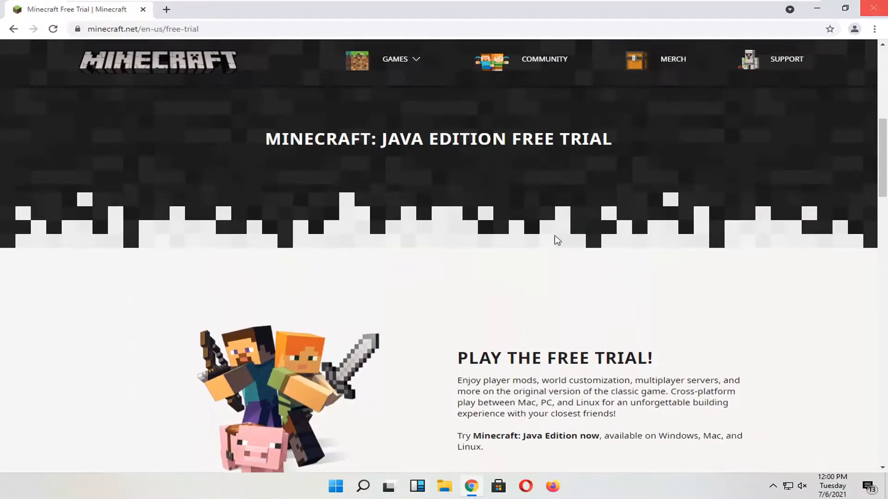
{"action": "scroll", "scroll_direction": "down", "scroll_amount": 3}
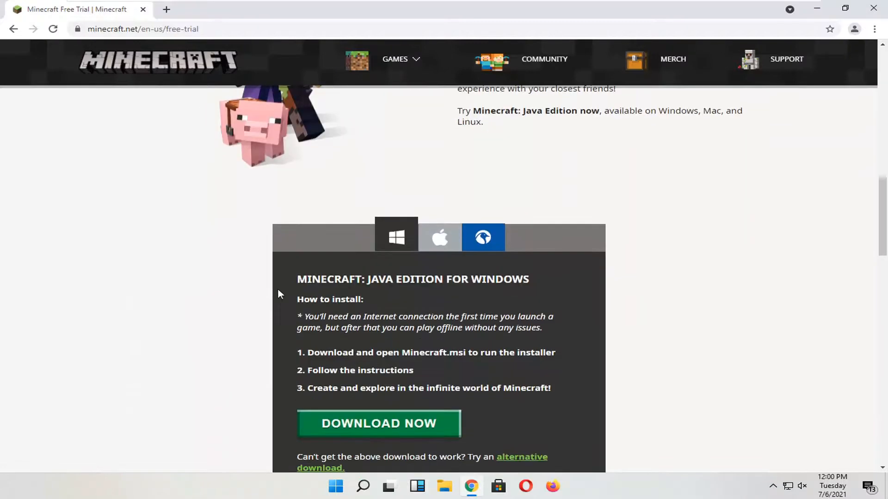
{"action": "scroll", "scroll_direction": "down", "scroll_amount": 3}
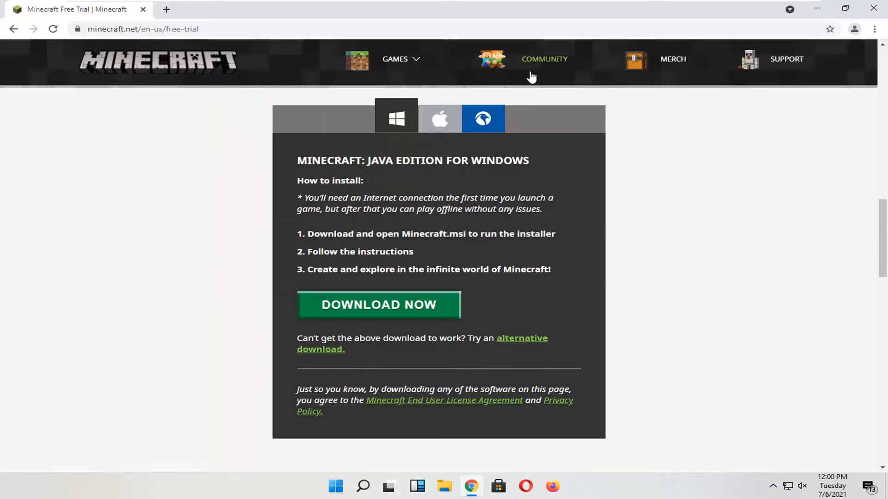